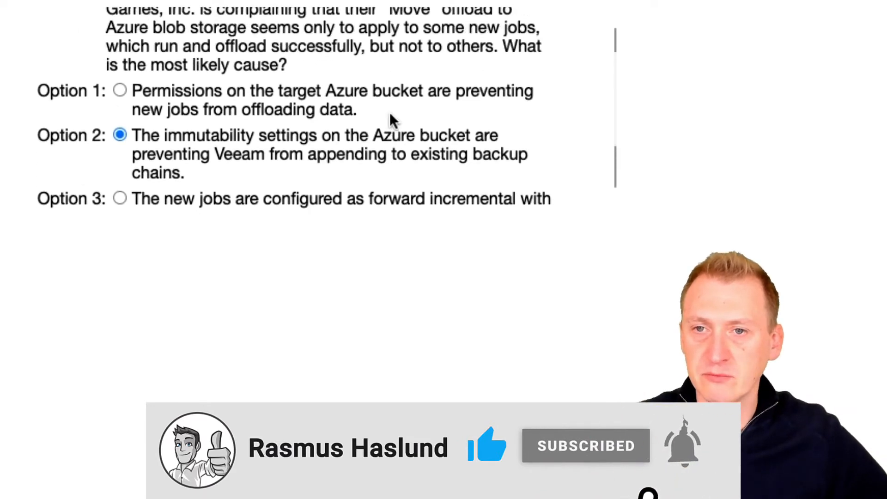
Mark Option 3, then switch the answer to Option 4, forever forward incremental jobs
scroll("down", 3)
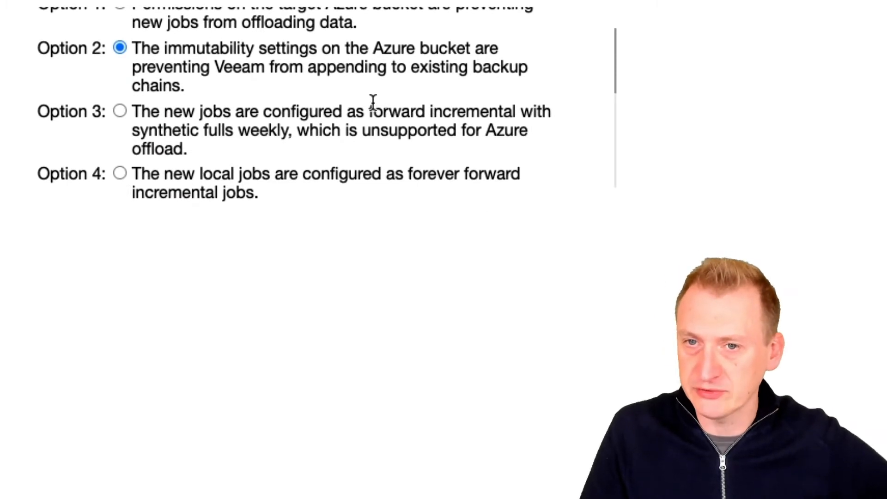
left_click(119, 111)
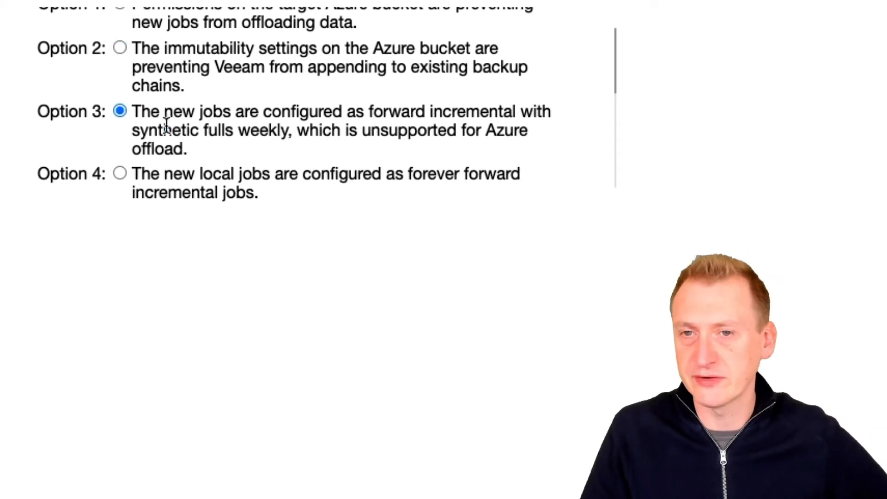
left_click(120, 174)
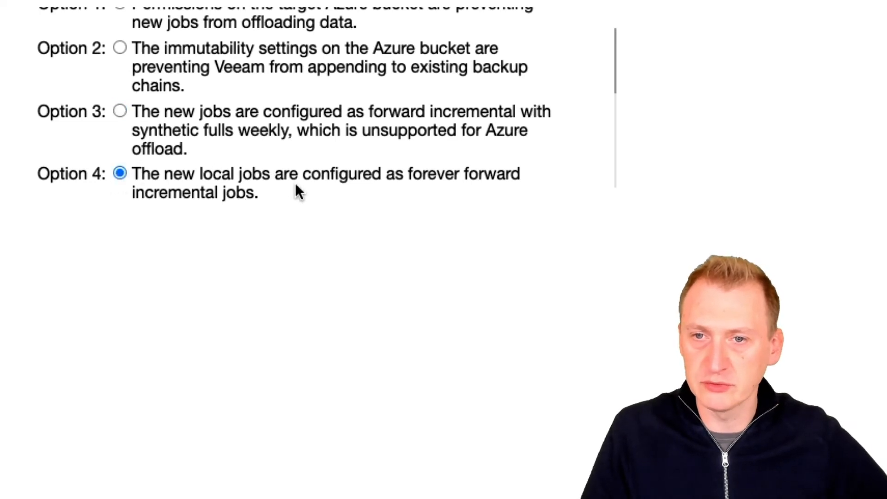
mouse_move(348, 194)
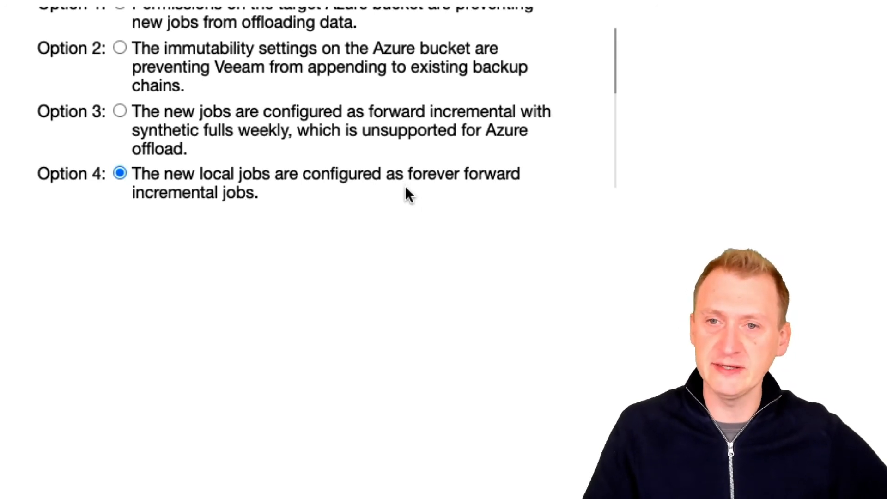
mouse_move(438, 209)
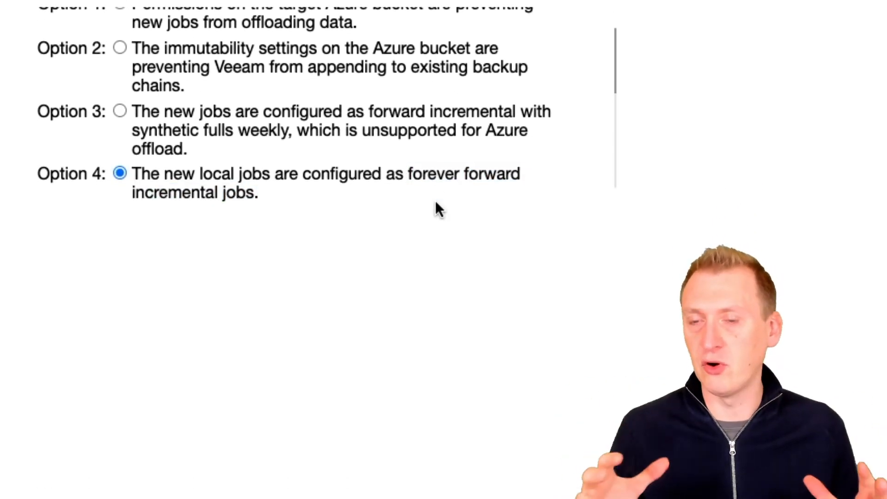